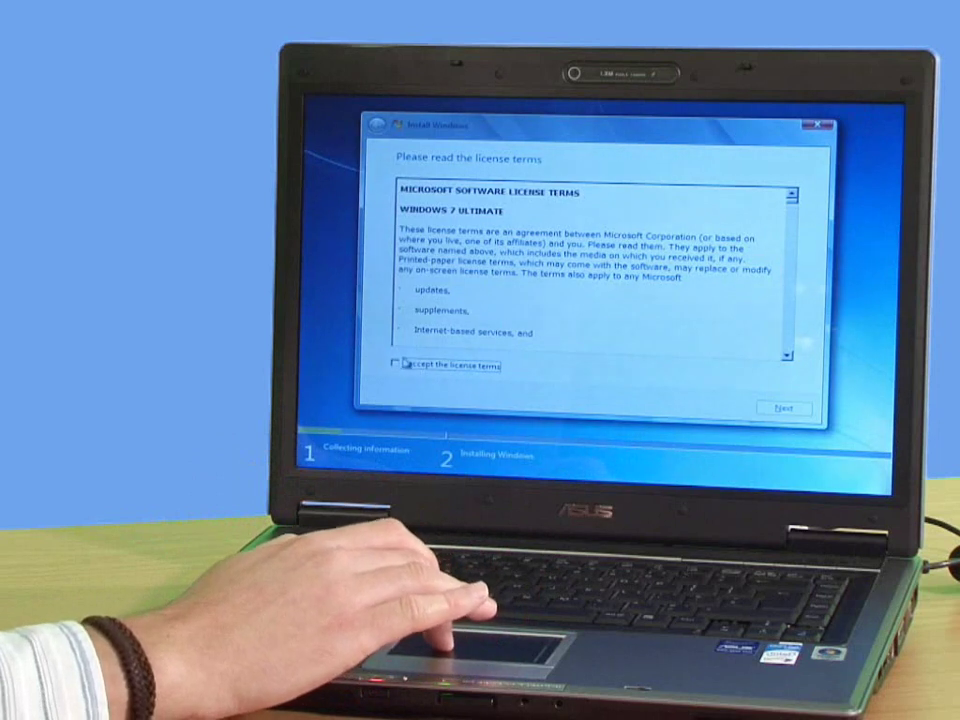
Accept the Windows 7 license terms and continue to the partition choice
left_click(400, 364)
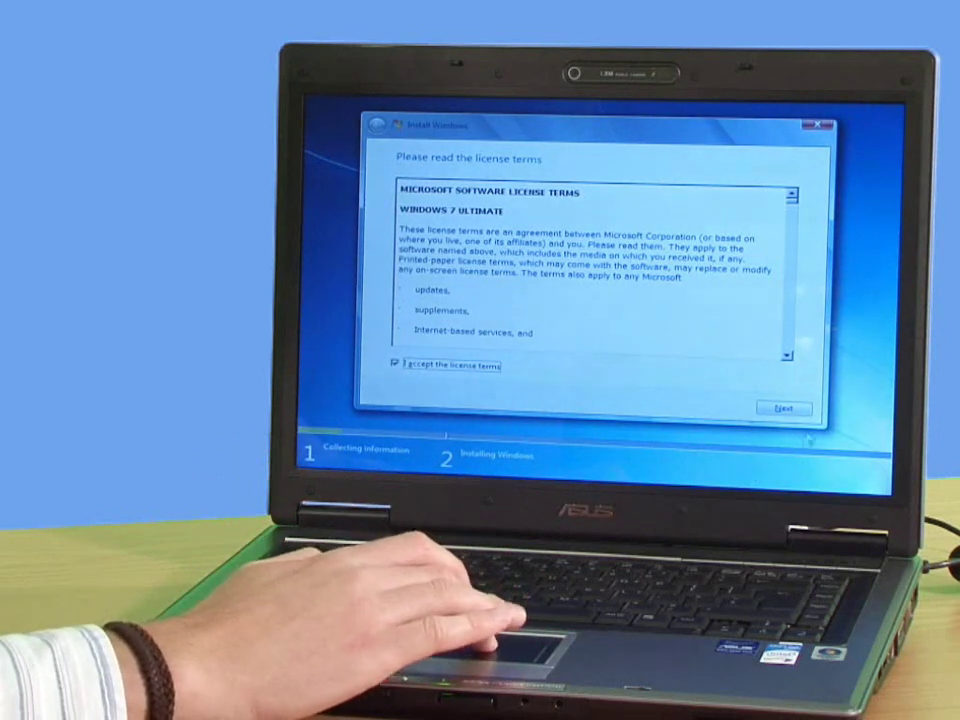
left_click(784, 408)
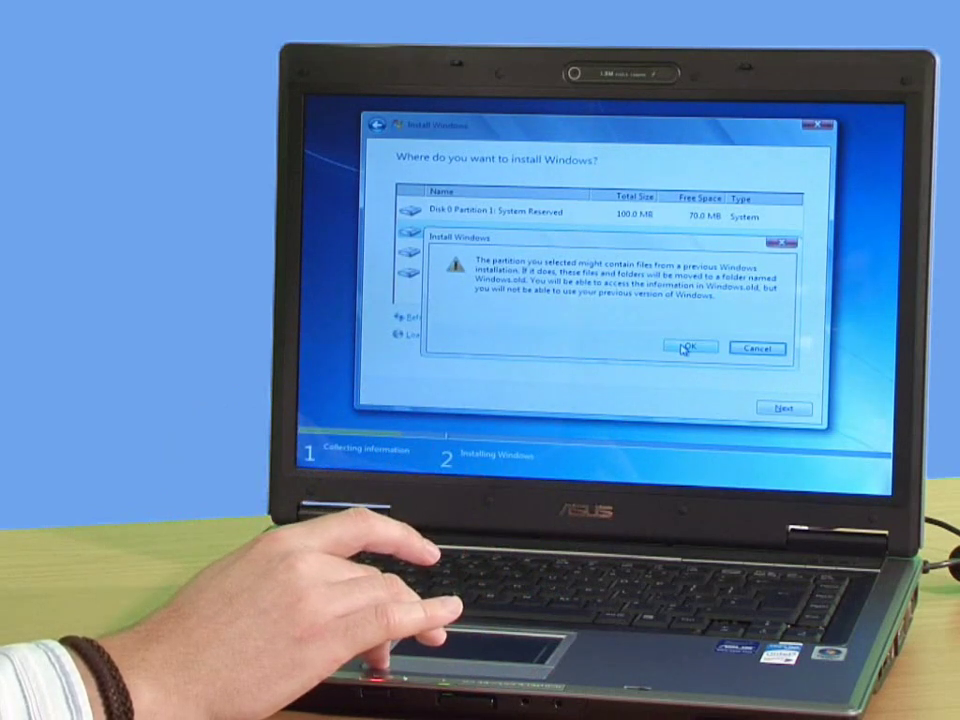
left_click(692, 348)
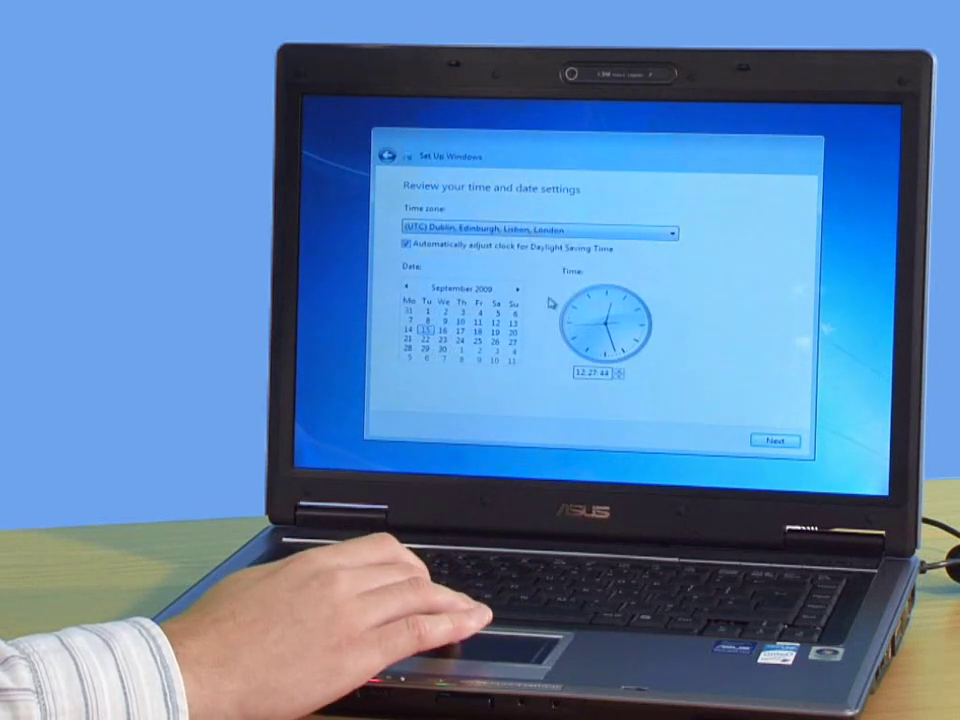
Accept the London time zone with automatic daylight saving and continue
left_click(776, 436)
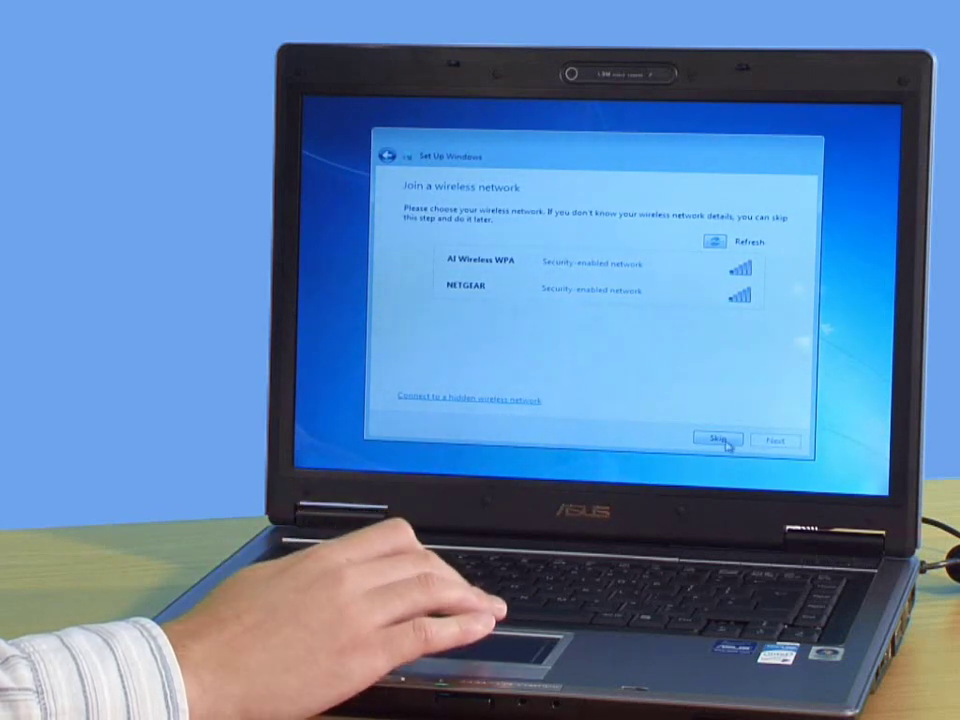
Skip the wireless network step so Windows begins finalizing its settings
left_click(724, 440)
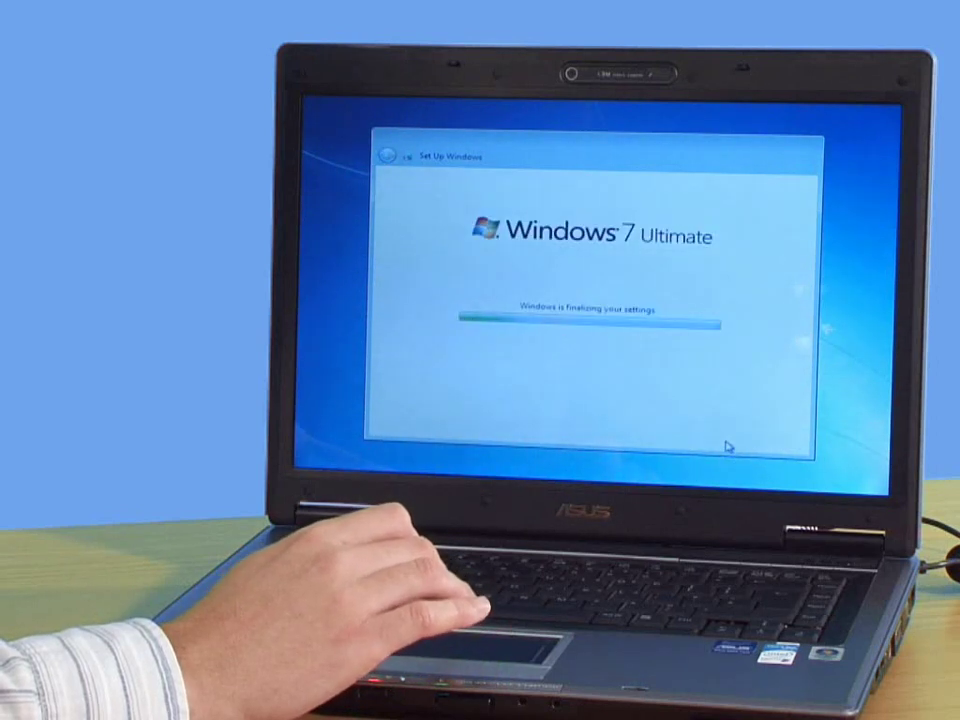